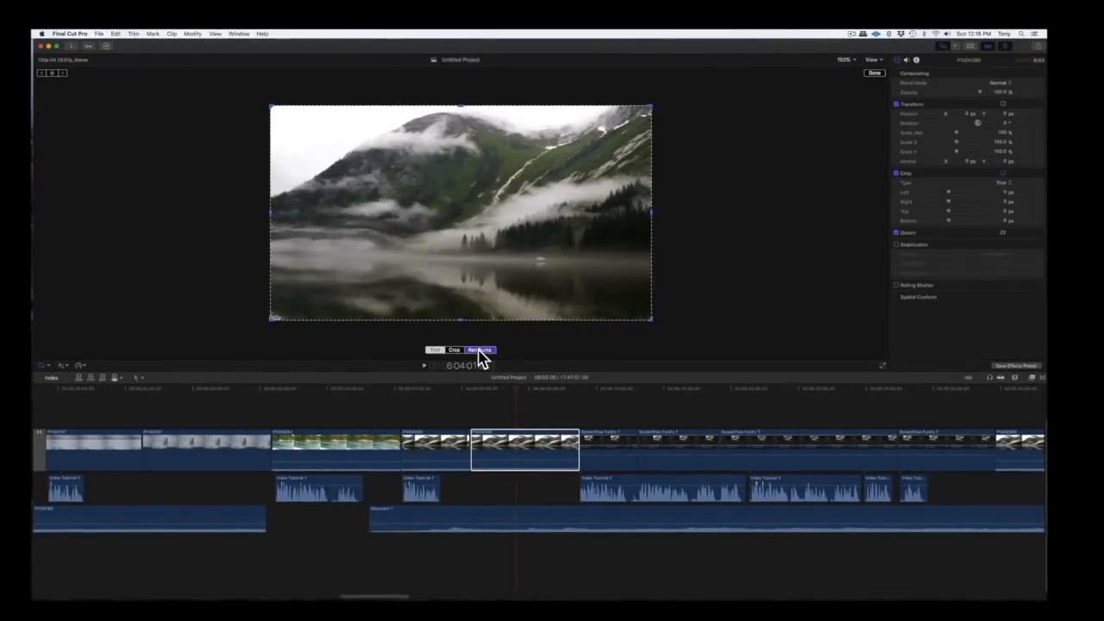
- Apply a Ken Burns move to the mountain-lake clip from full frame to the red end frame, with linear easing
{"action": "left_click", "coordinate": [480, 350]}
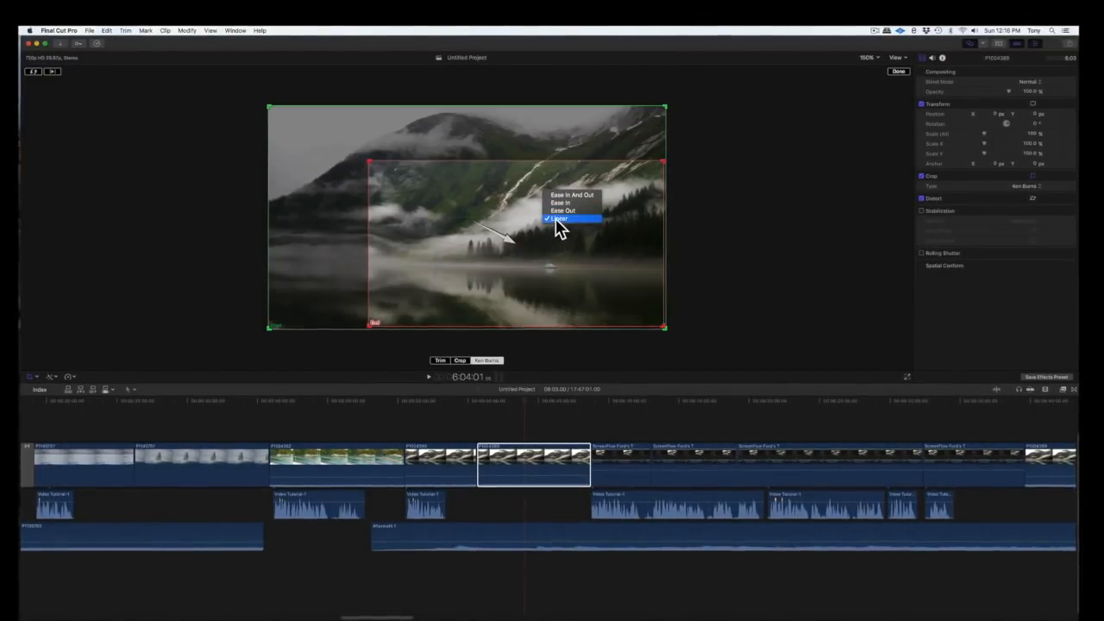
{"action": "left_click", "coordinate": [559, 219]}
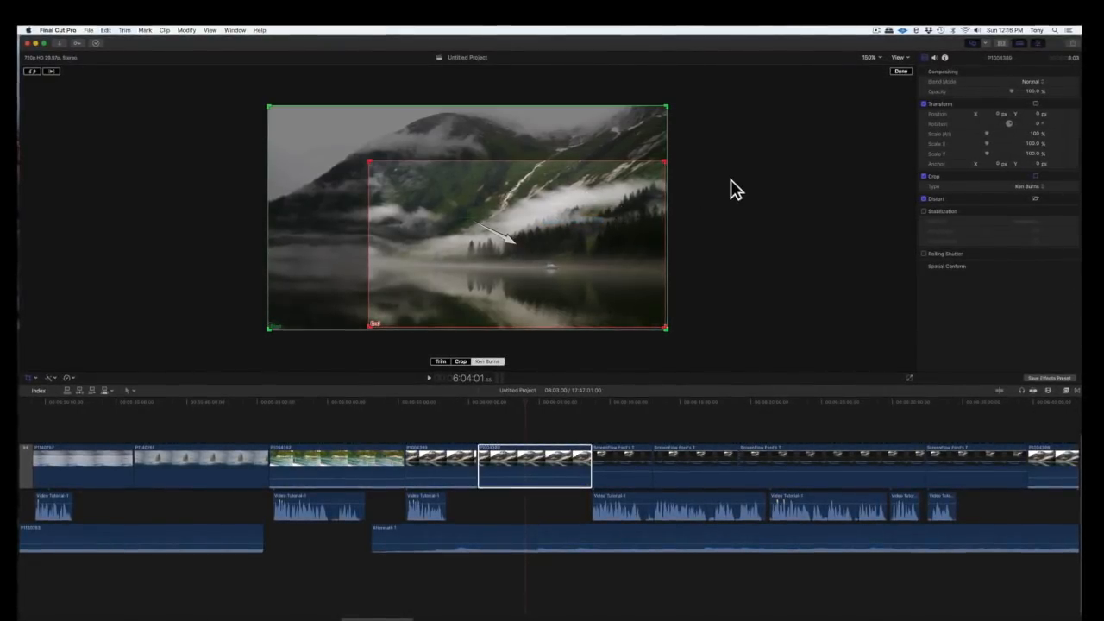
{"action": "left_click", "coordinate": [900, 71]}
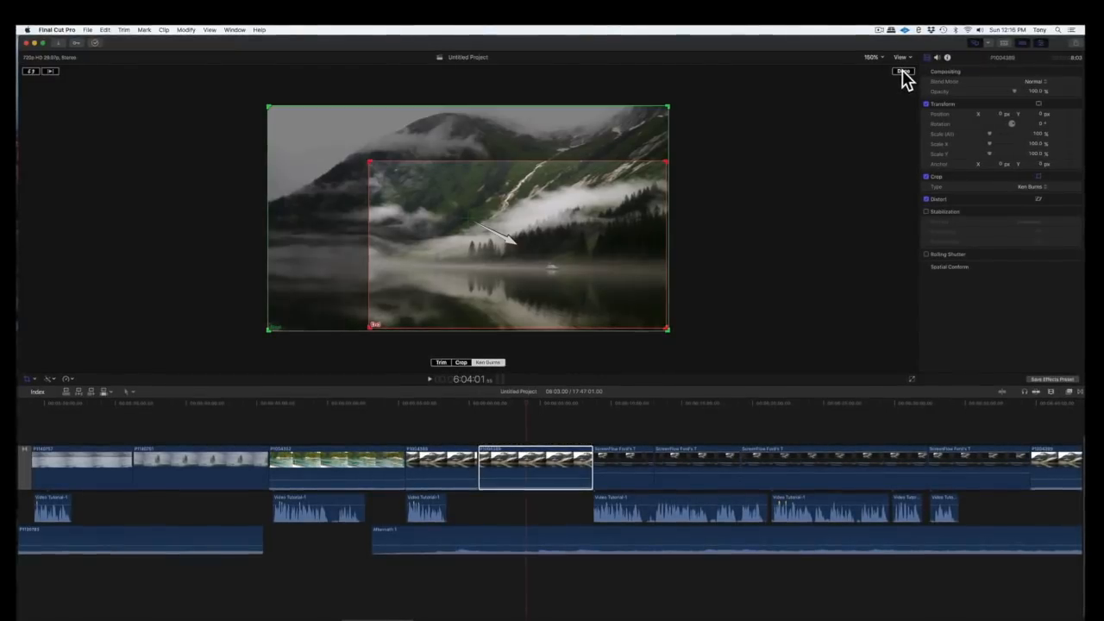